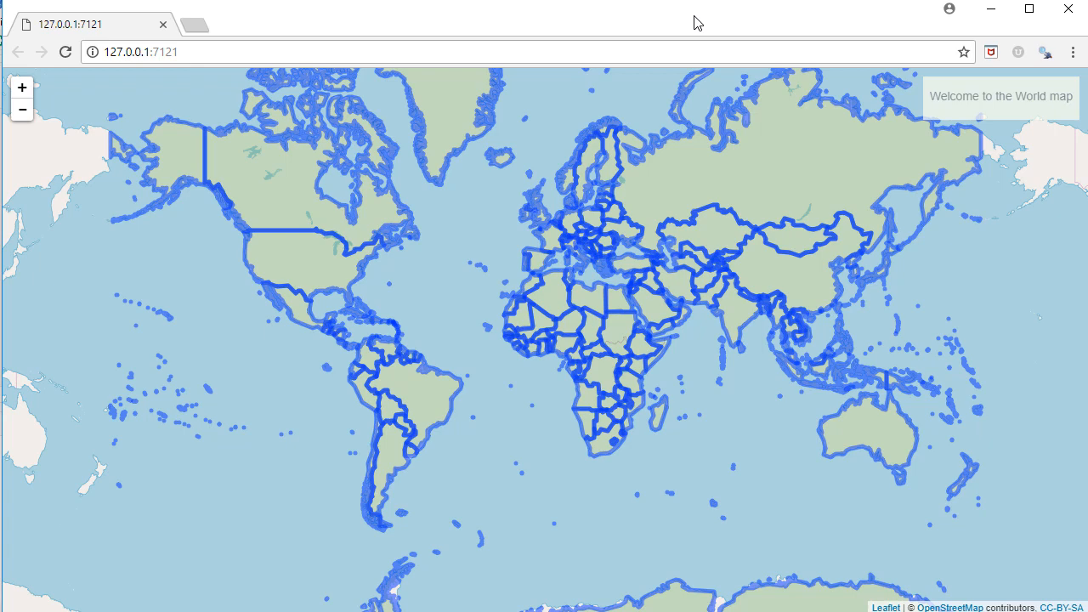
mouse_move(351, 152)
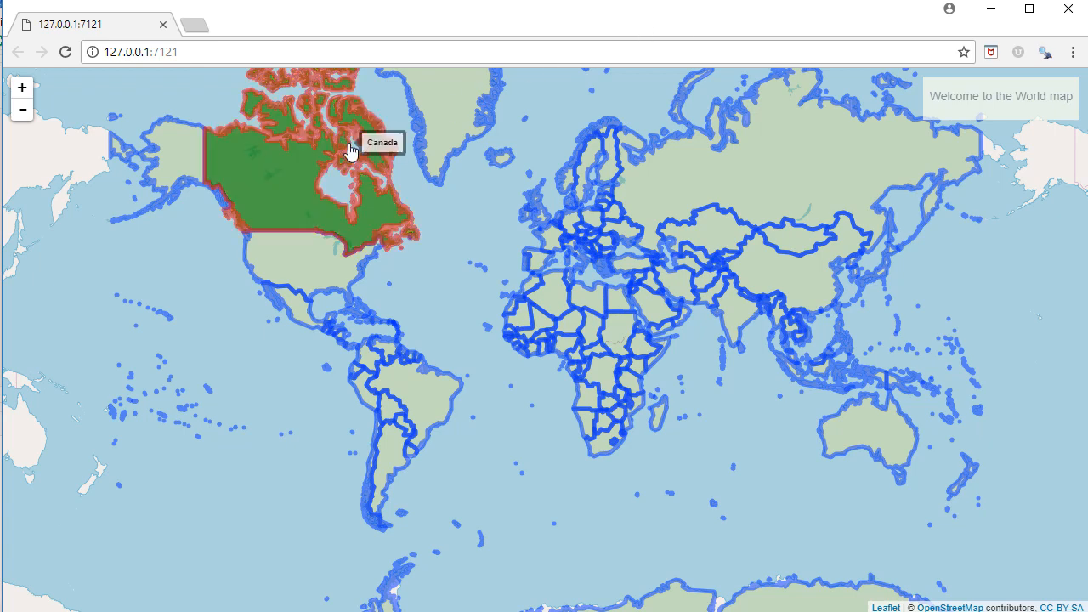
mouse_move(298, 175)
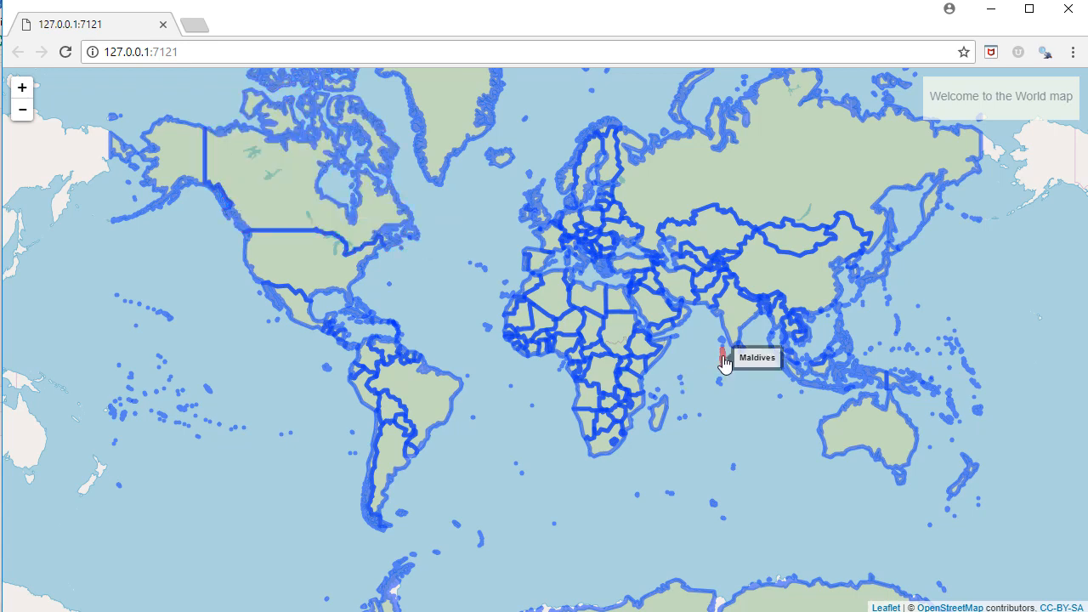
mouse_move(733, 313)
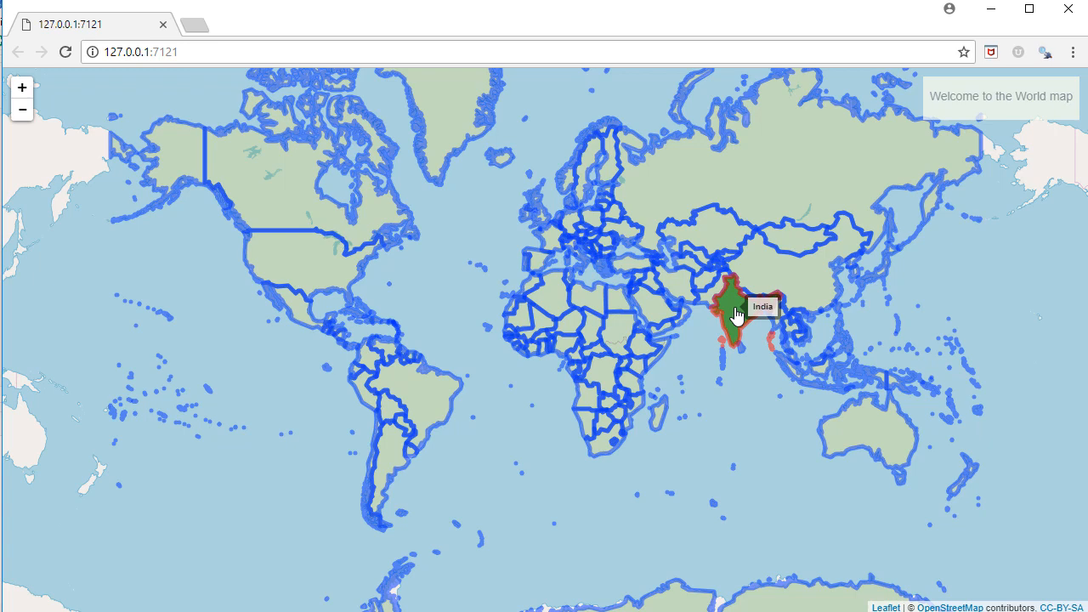
mouse_move(738, 310)
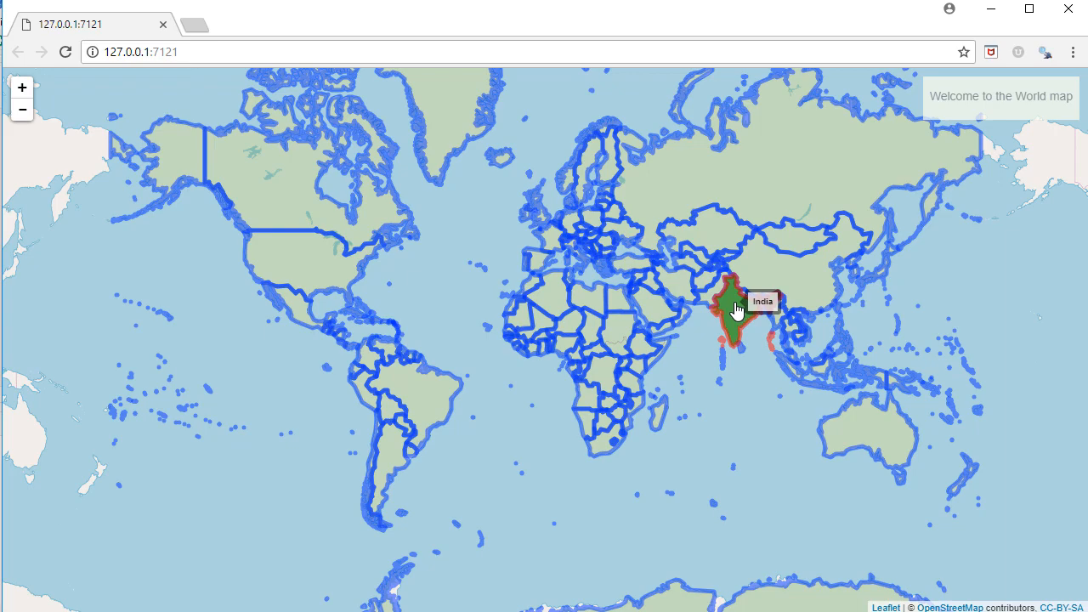
Close the running map app window to return to the R script in RStudio
left_click(734, 310)
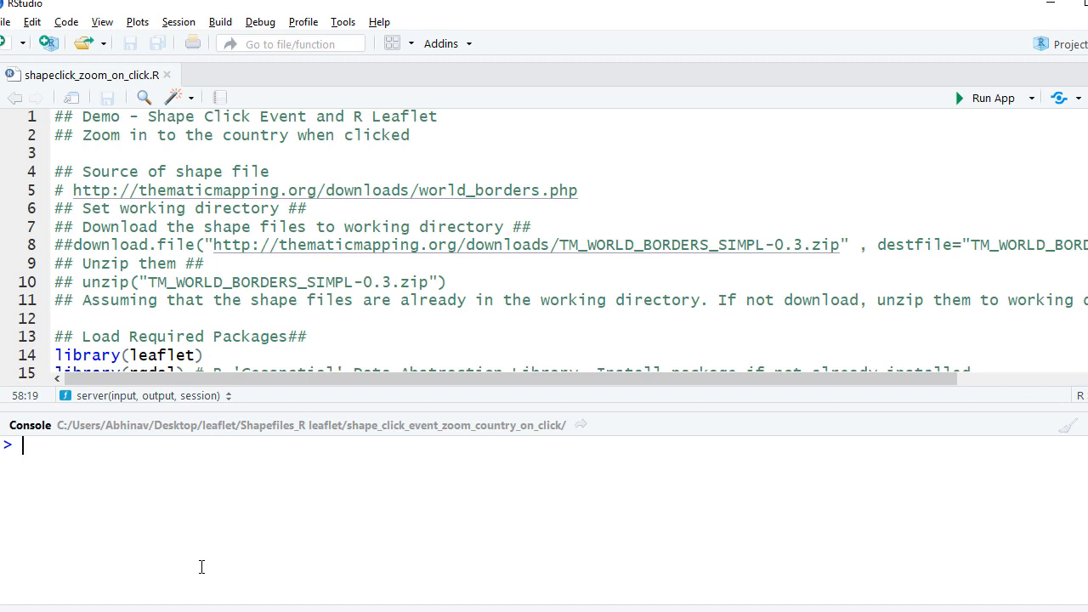
Run list.files() in the Console to see the shapefile parts, then maximize the script editor
type("list")
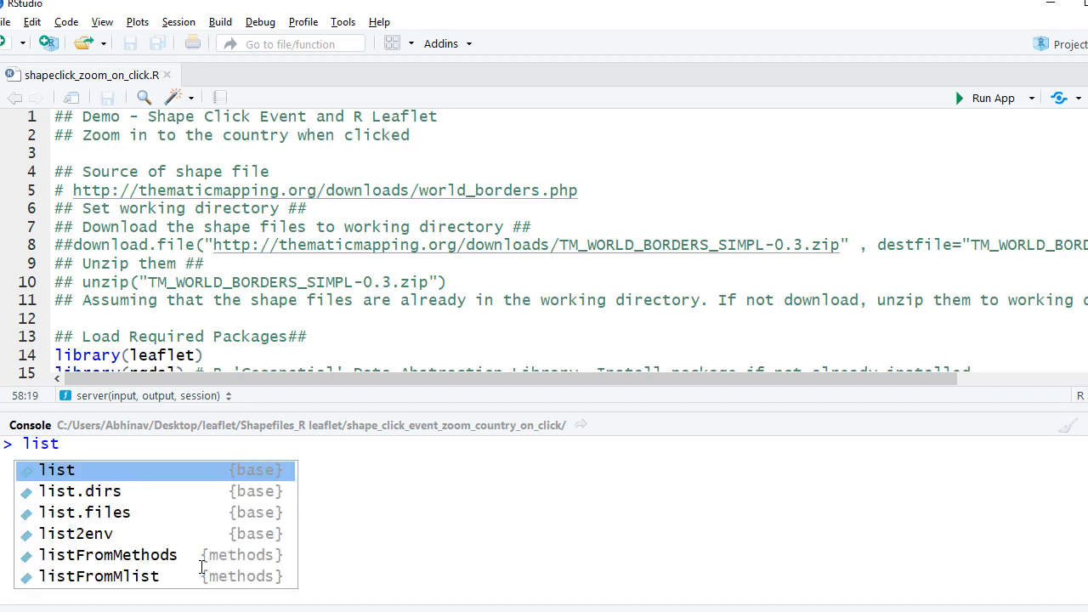
left_click(85, 511)
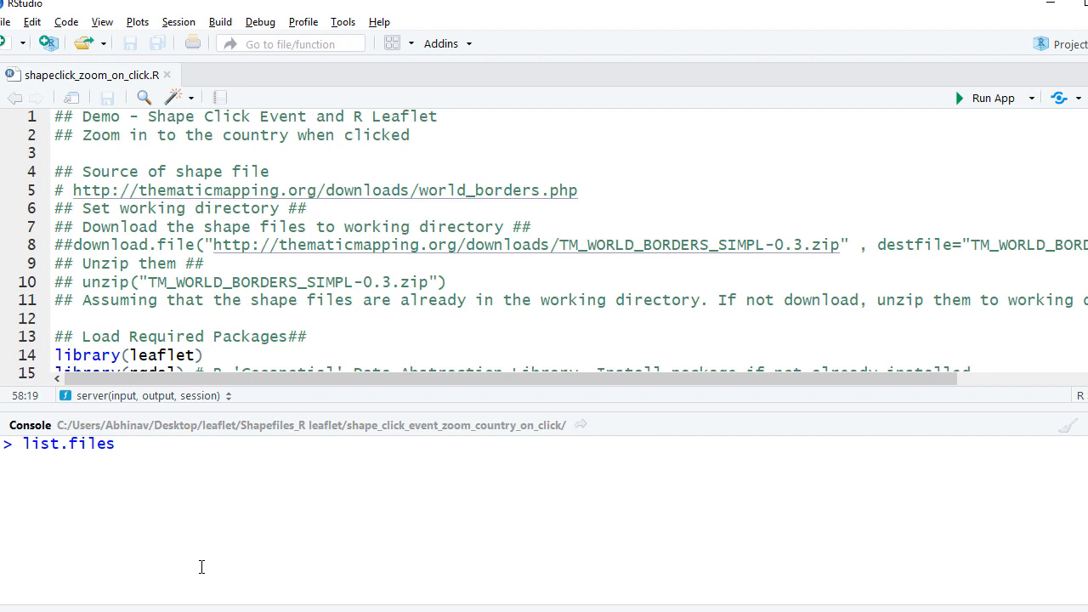
type("()")
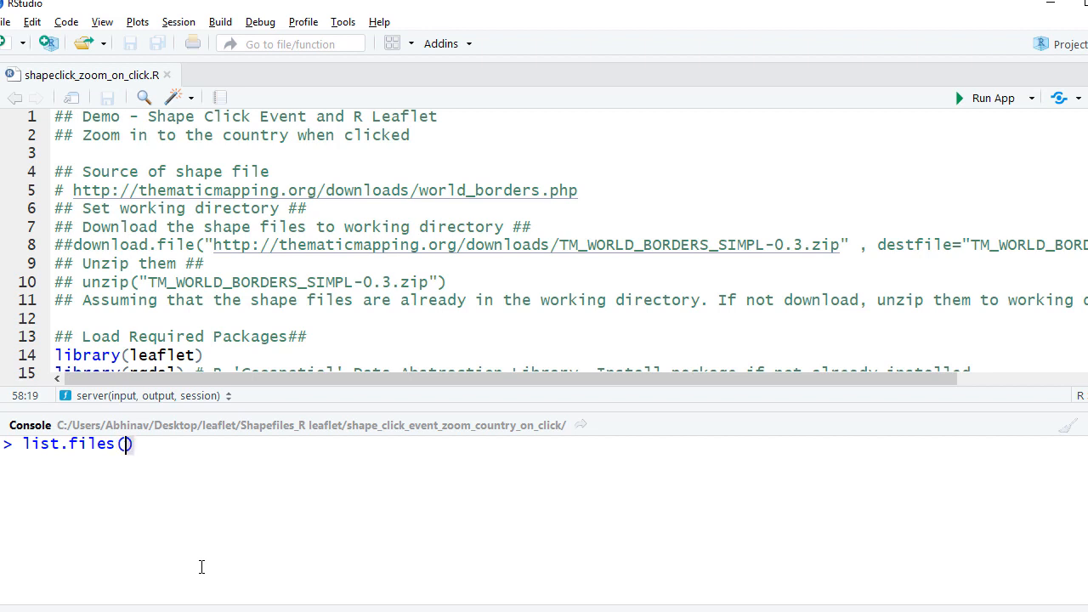
key("Return")
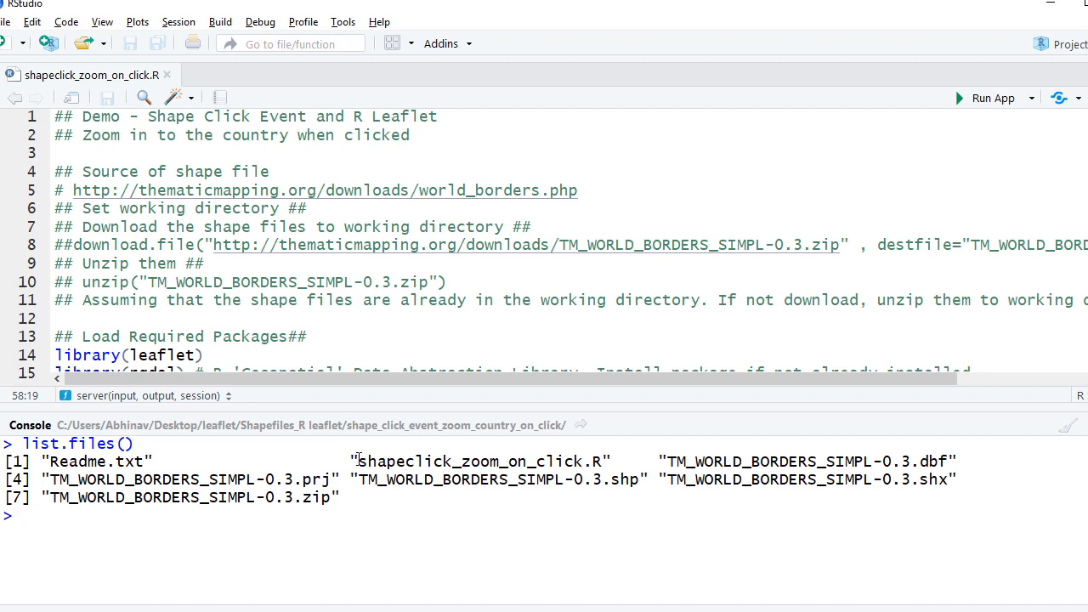
double_click(479, 463)
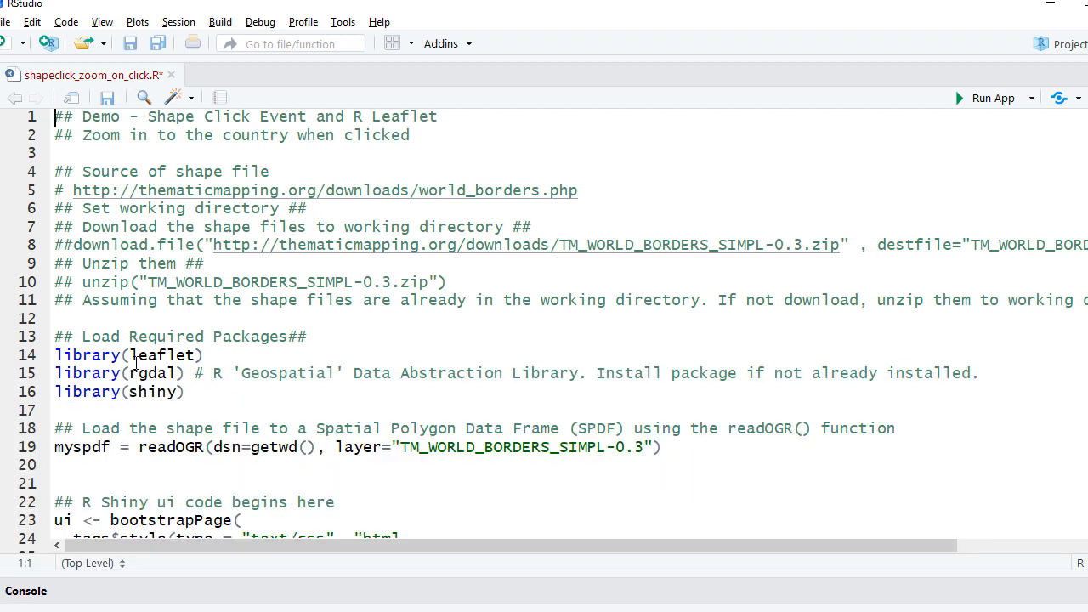
left_click(201, 356)
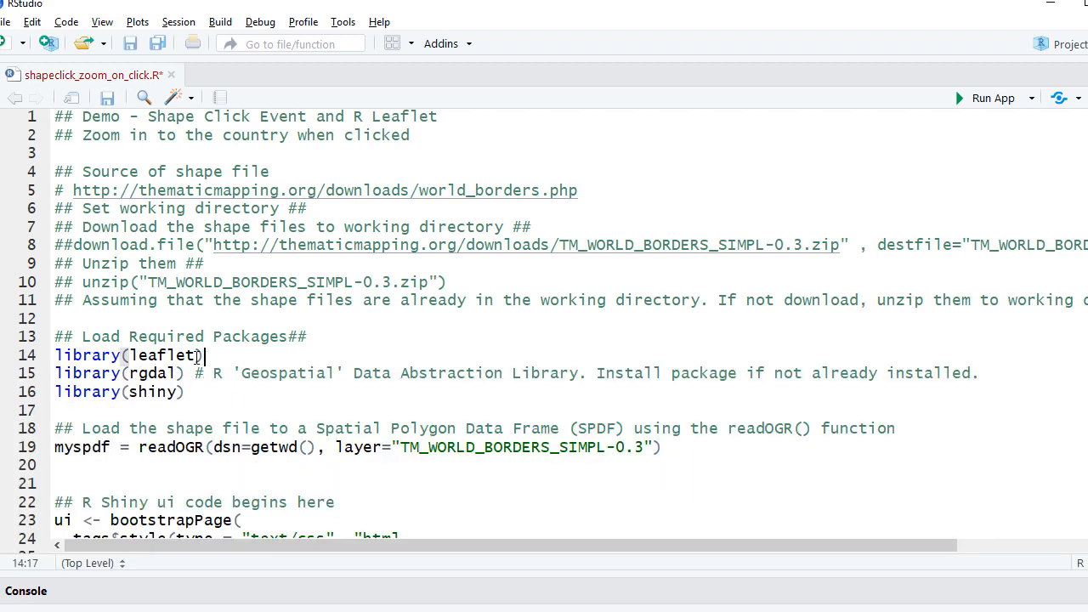
double_click(159, 355)
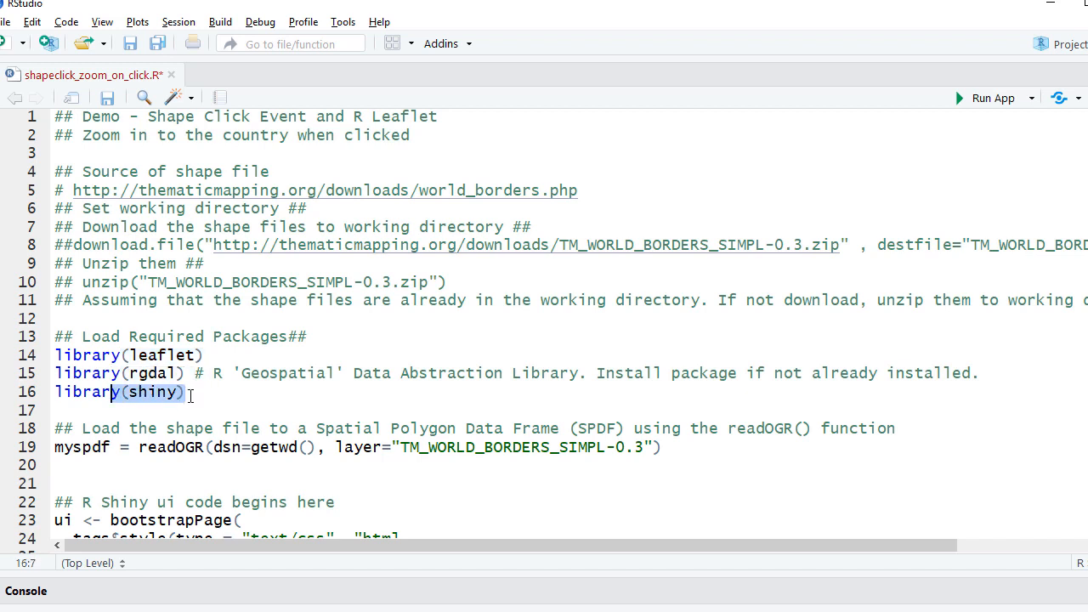
left_click(183, 520)
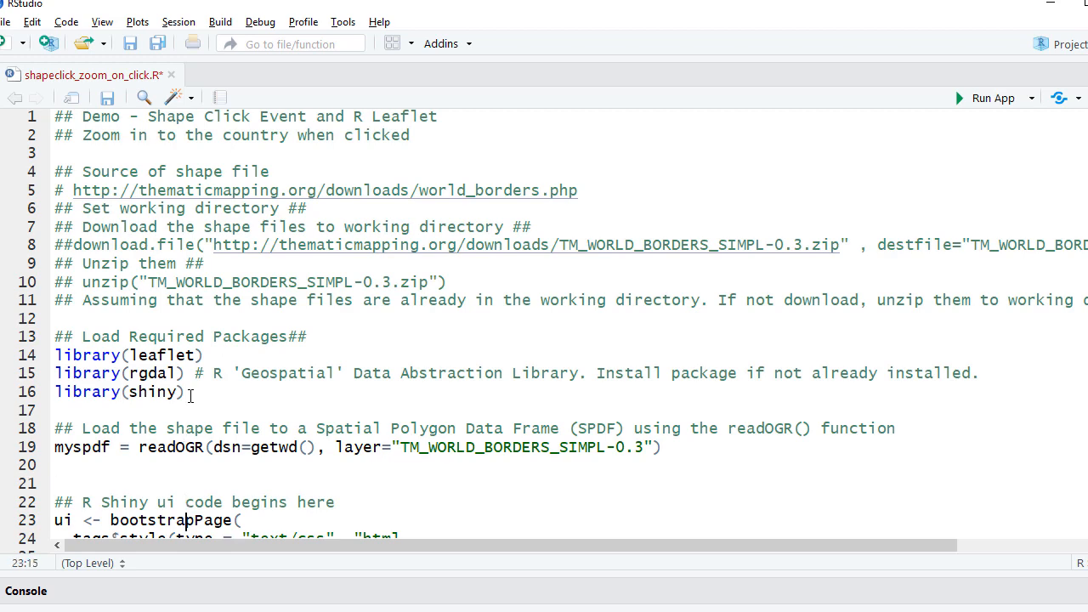
scroll("down", 3)
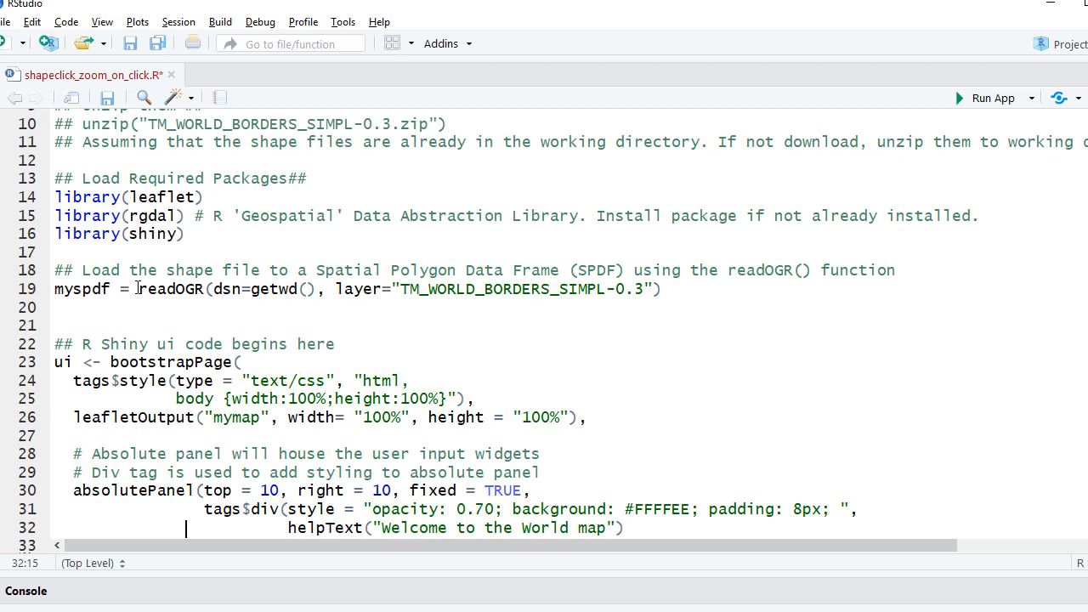
double_click(170, 289)
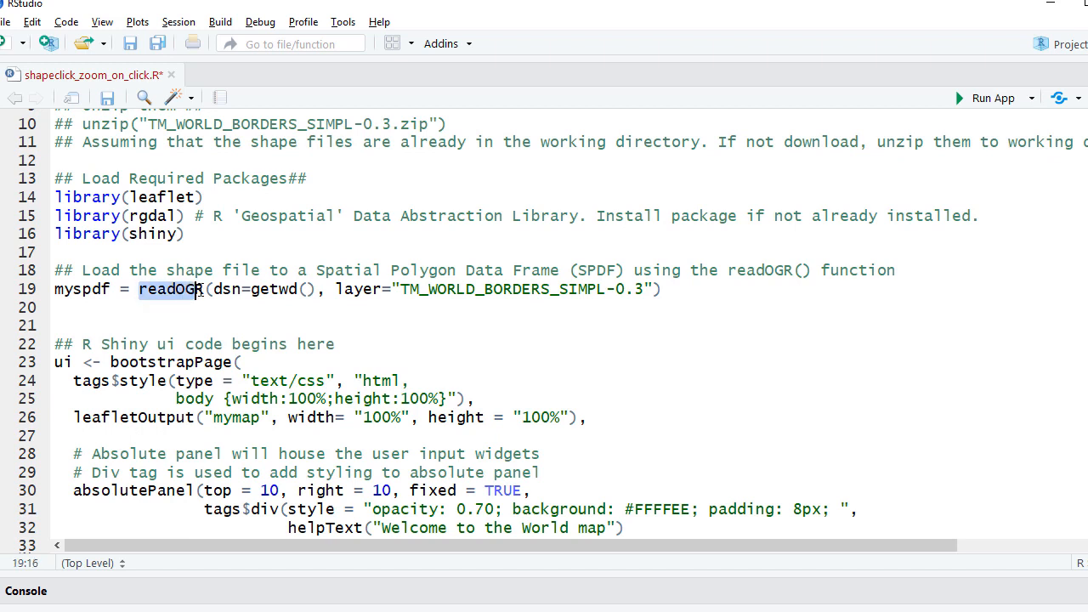
mouse_move(197, 289)
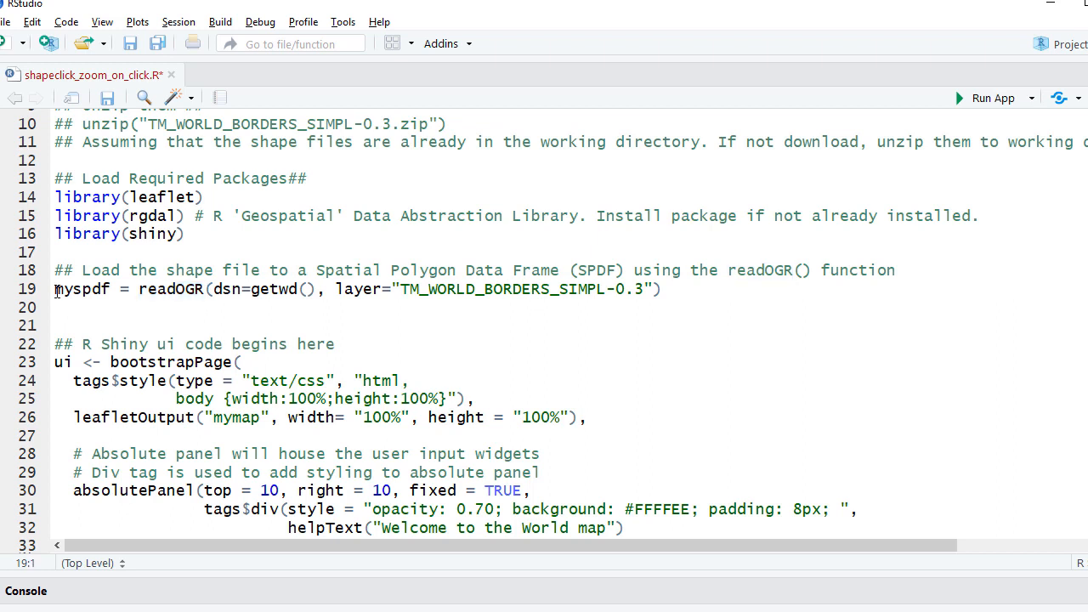
left_click(61, 289)
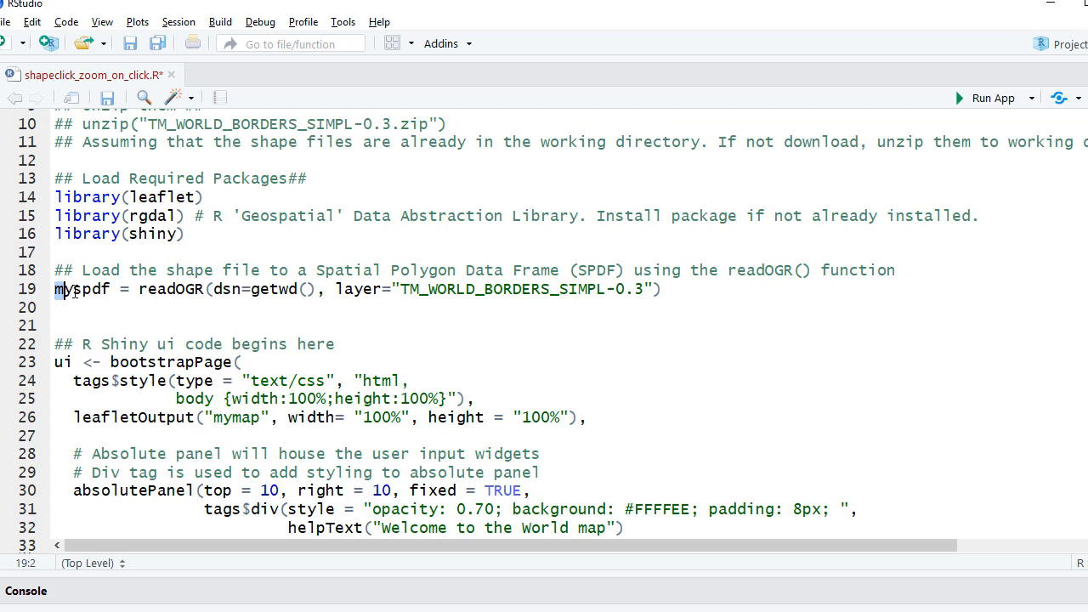
double_click(82, 289)
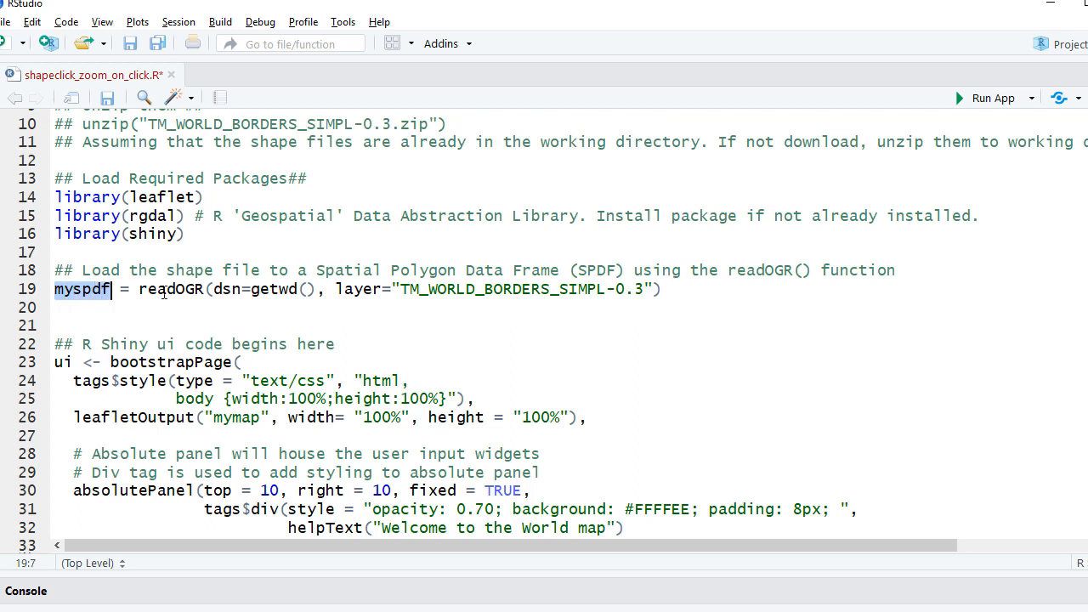
left_click(177, 508)
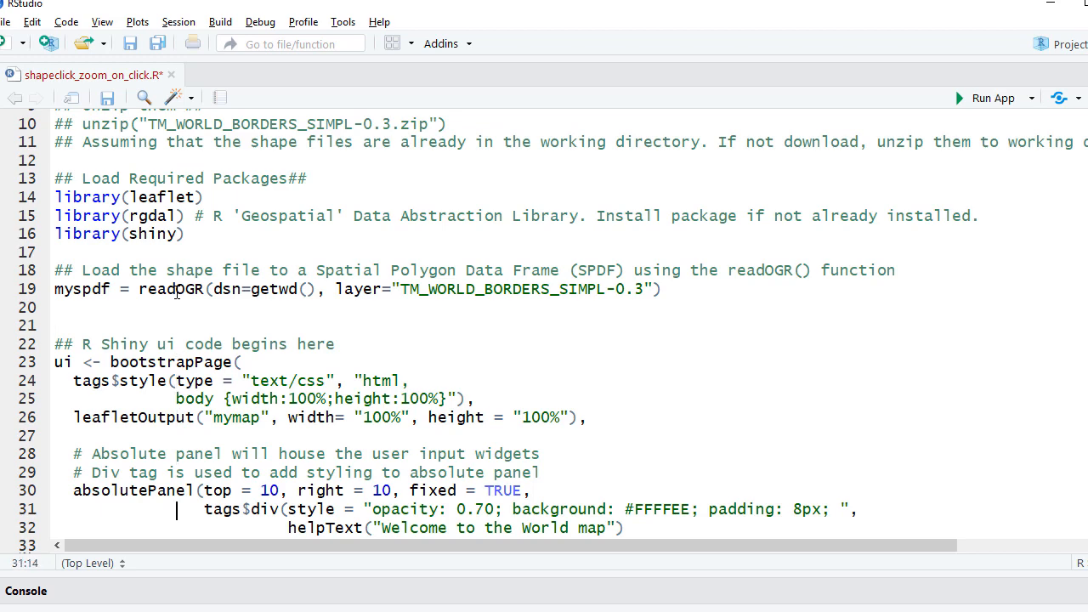
scroll("down", 3)
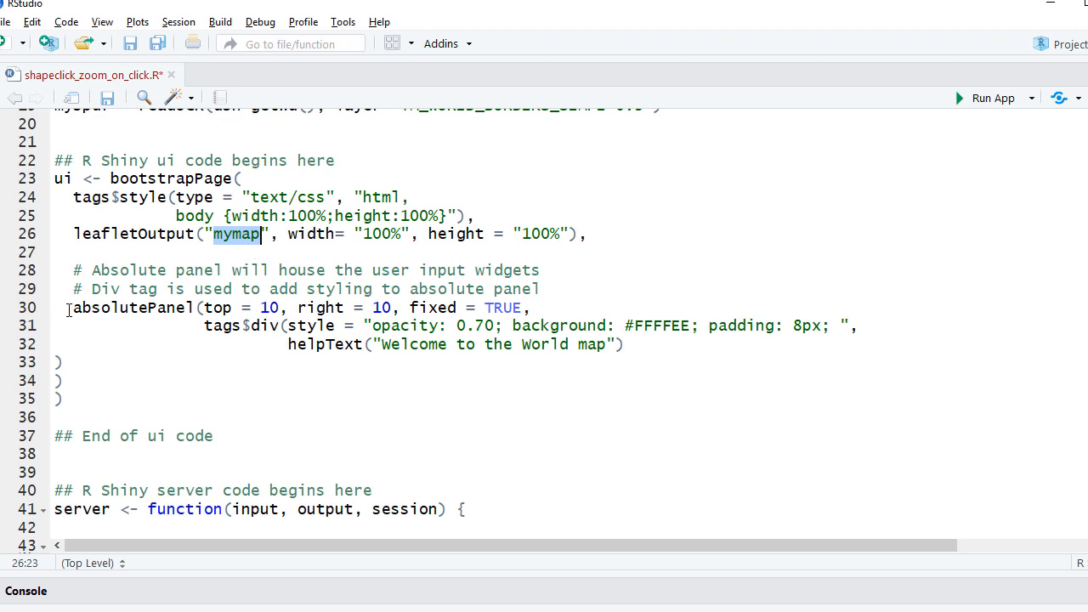
double_click(128, 306)
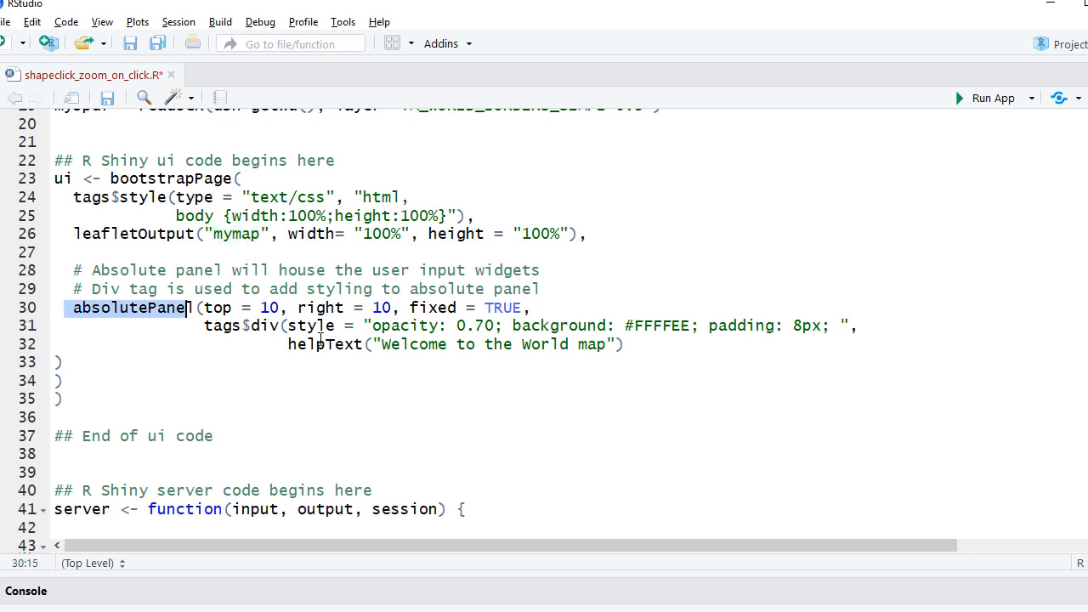
left_click(371, 344)
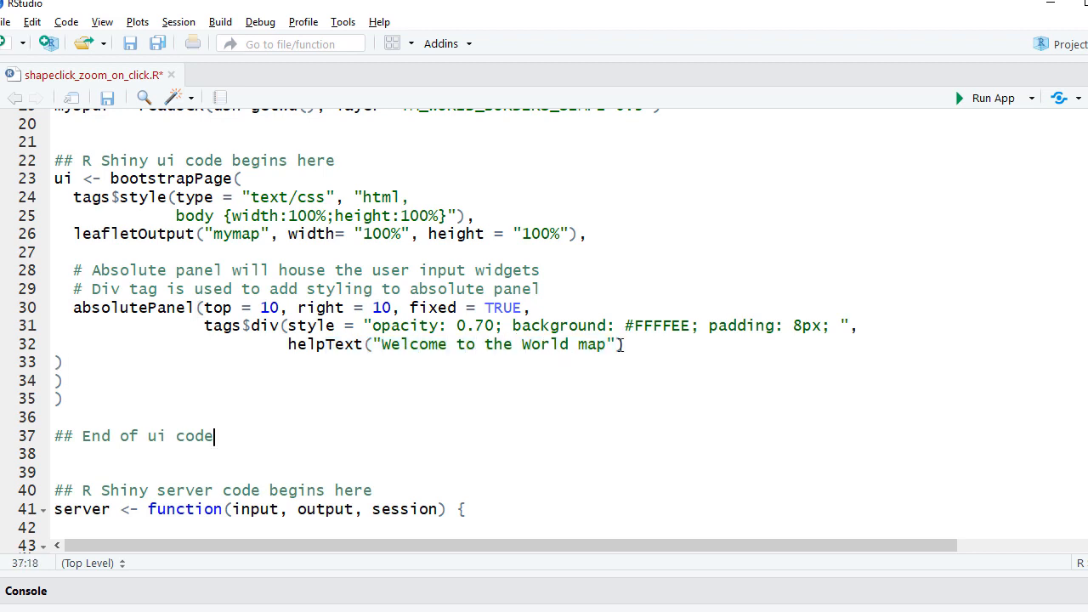
scroll("down", 3)
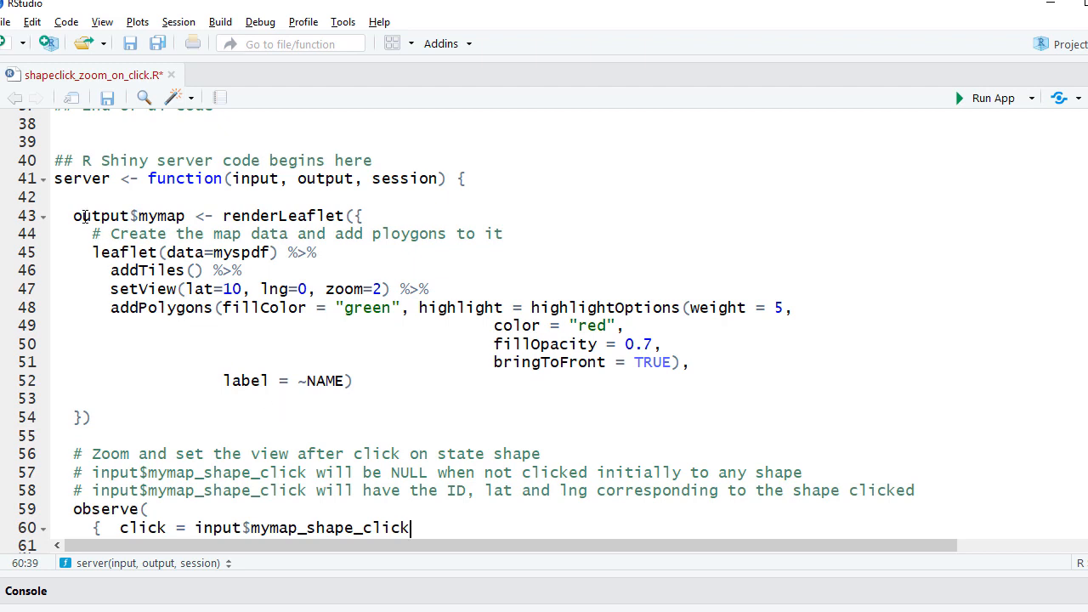
mouse_move(222, 214)
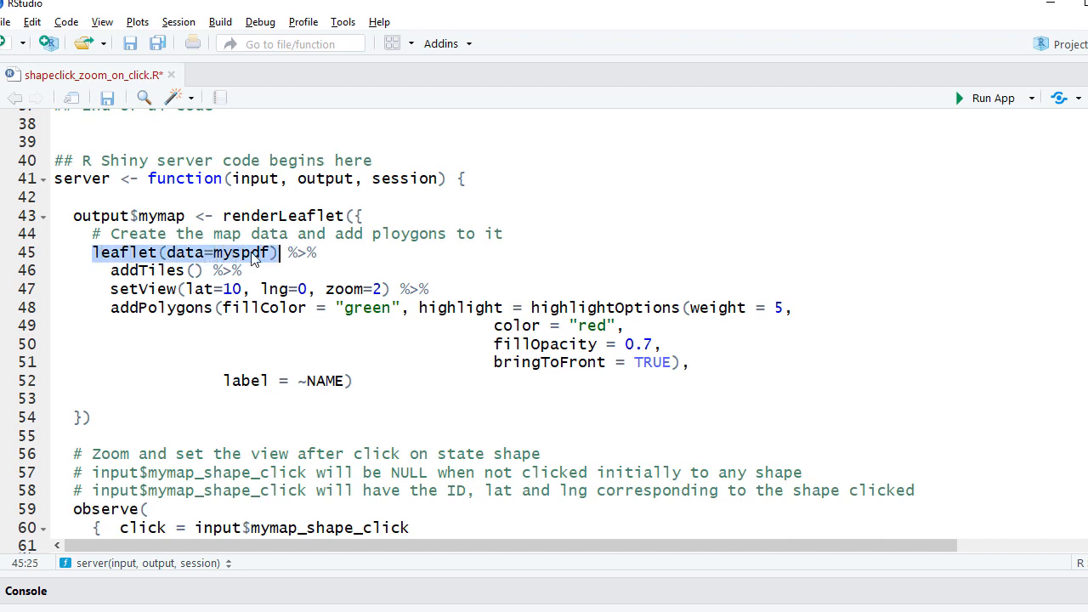
left_click(162, 270)
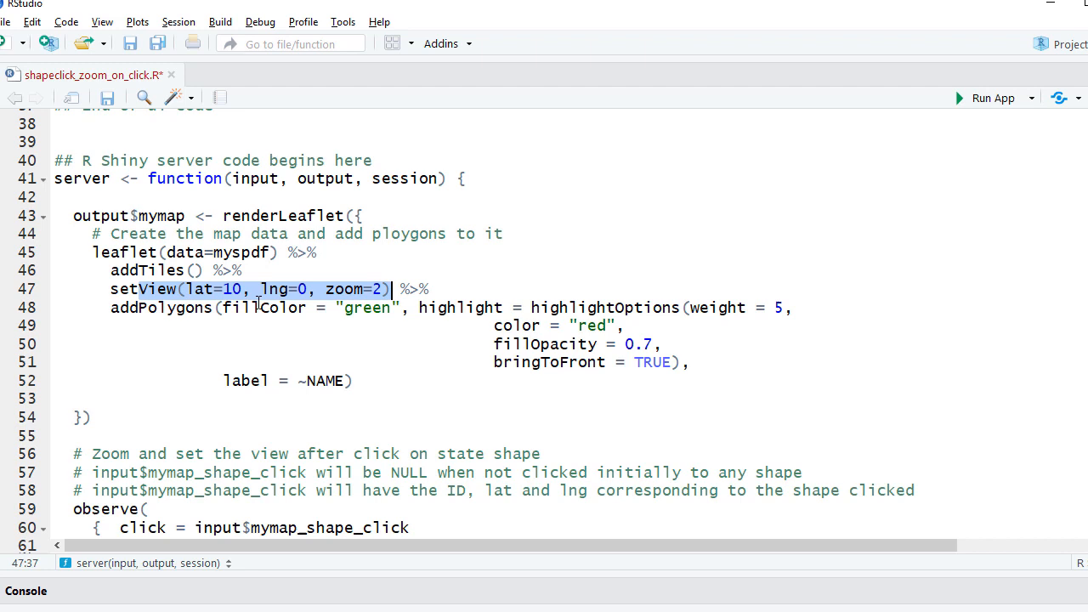
left_click(111, 308)
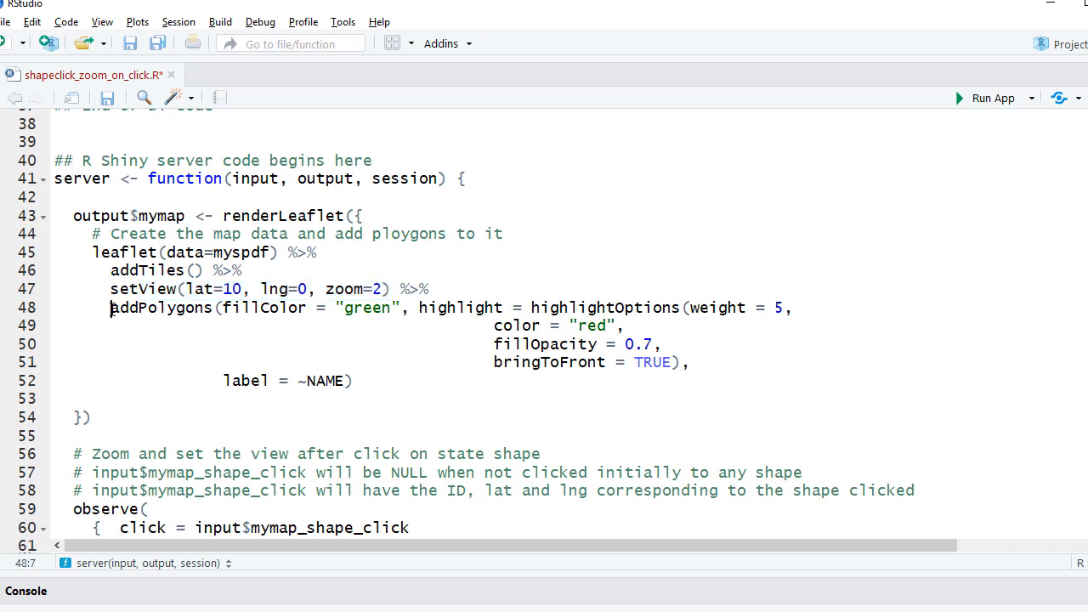
left_click_drag(109, 308, 353, 381)
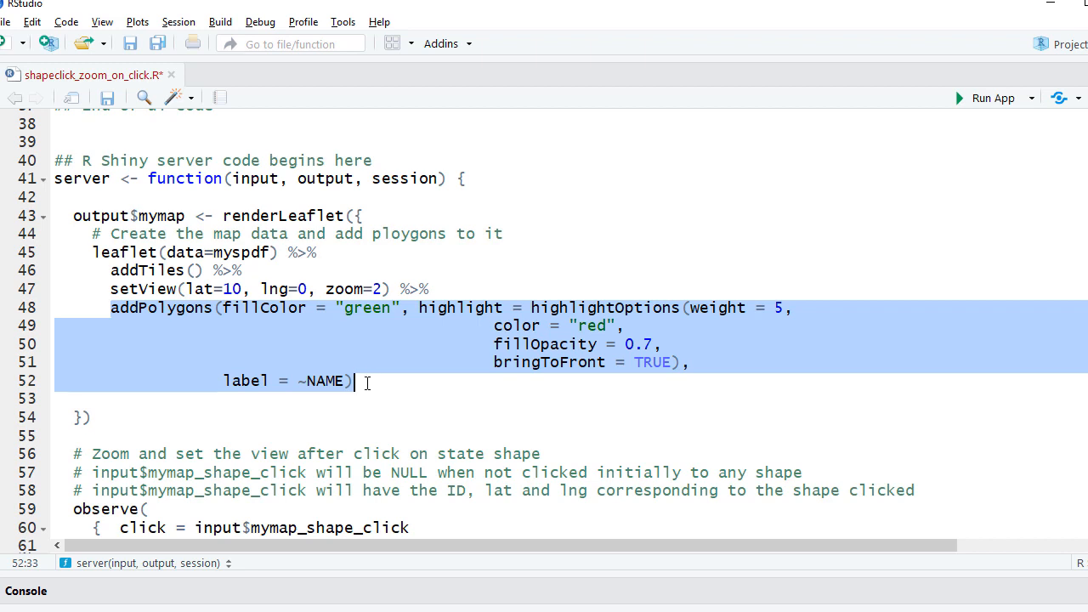
mouse_move(347, 311)
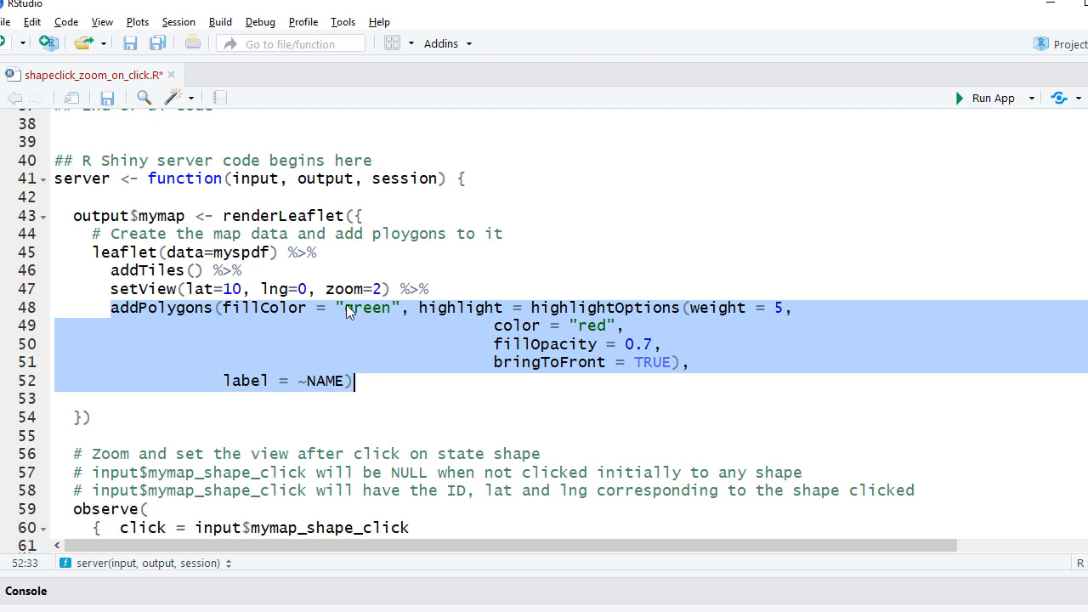
left_click(500, 306)
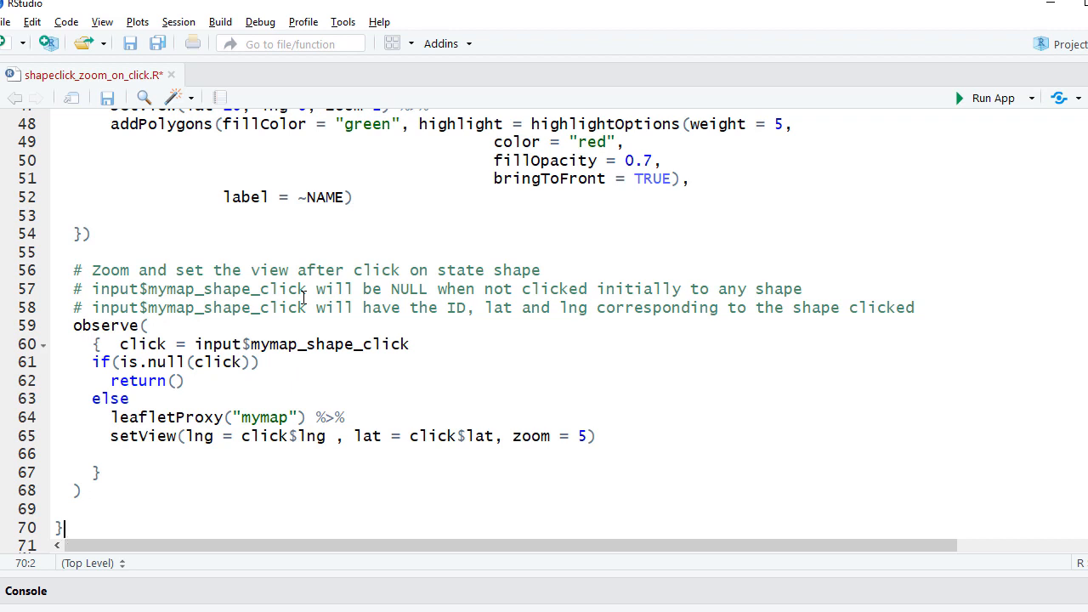
mouse_move(231, 333)
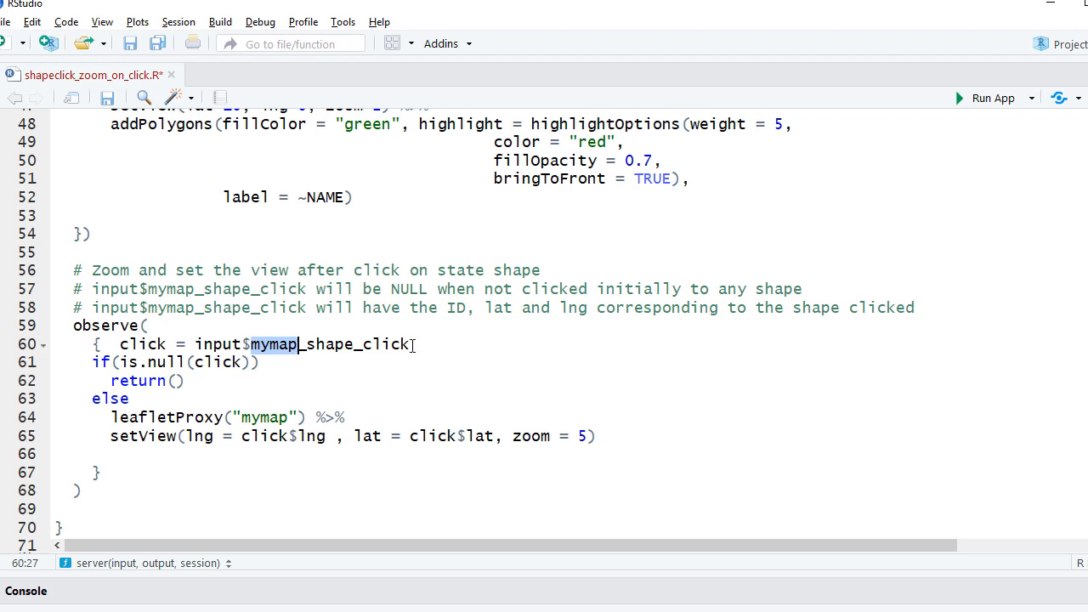
left_click(415, 343)
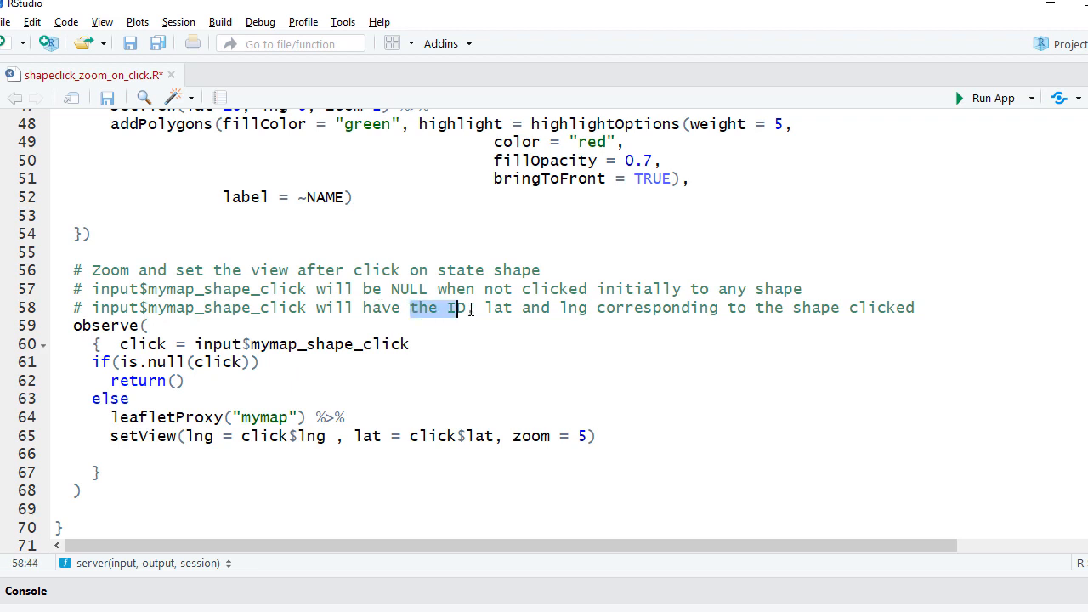
type("D")
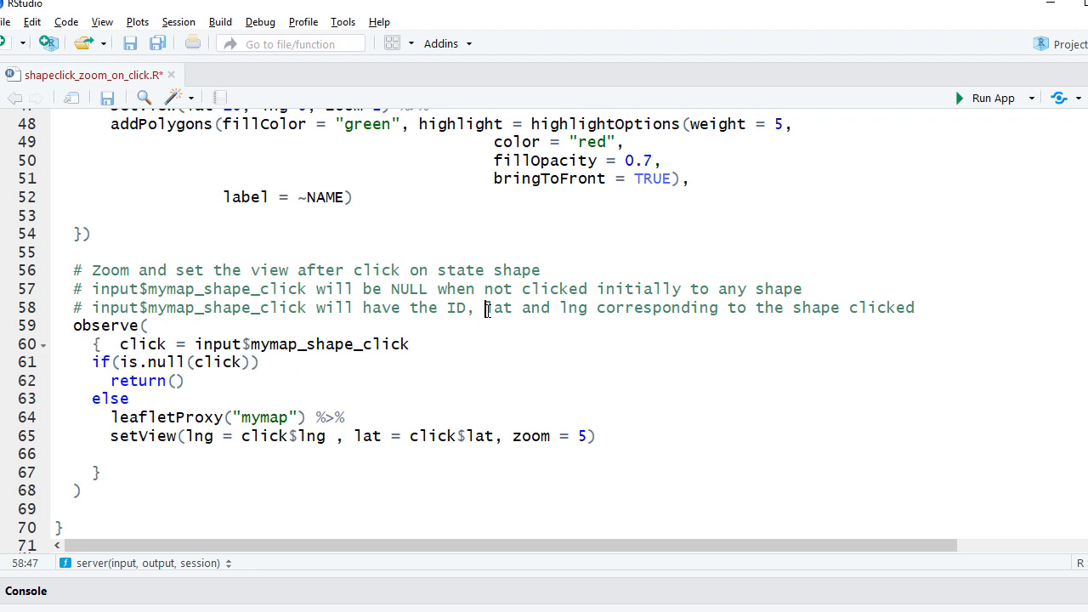
double_click(500, 308)
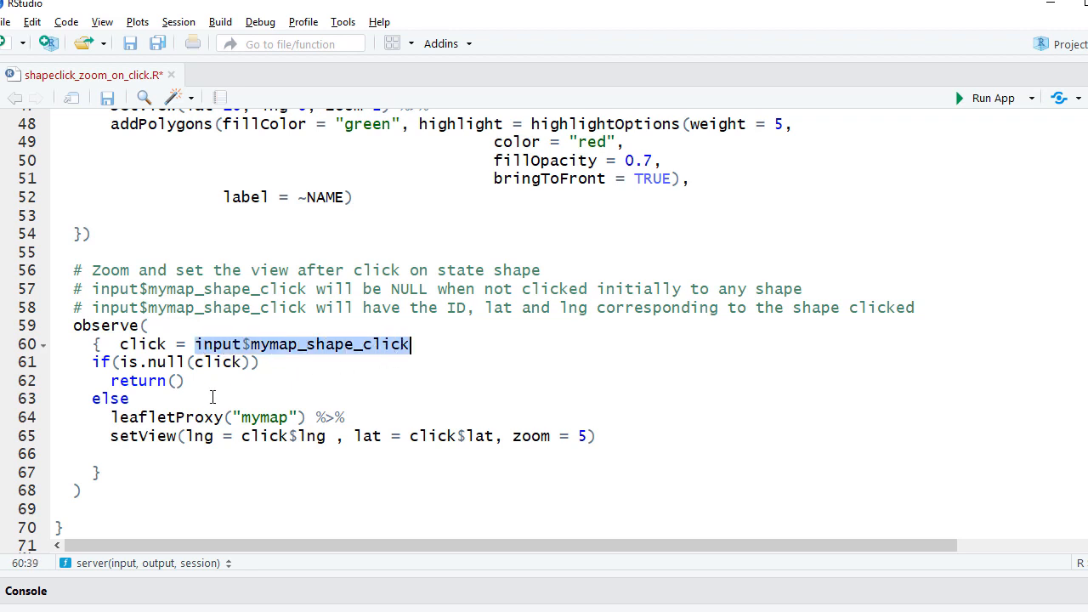
left_click(113, 416)
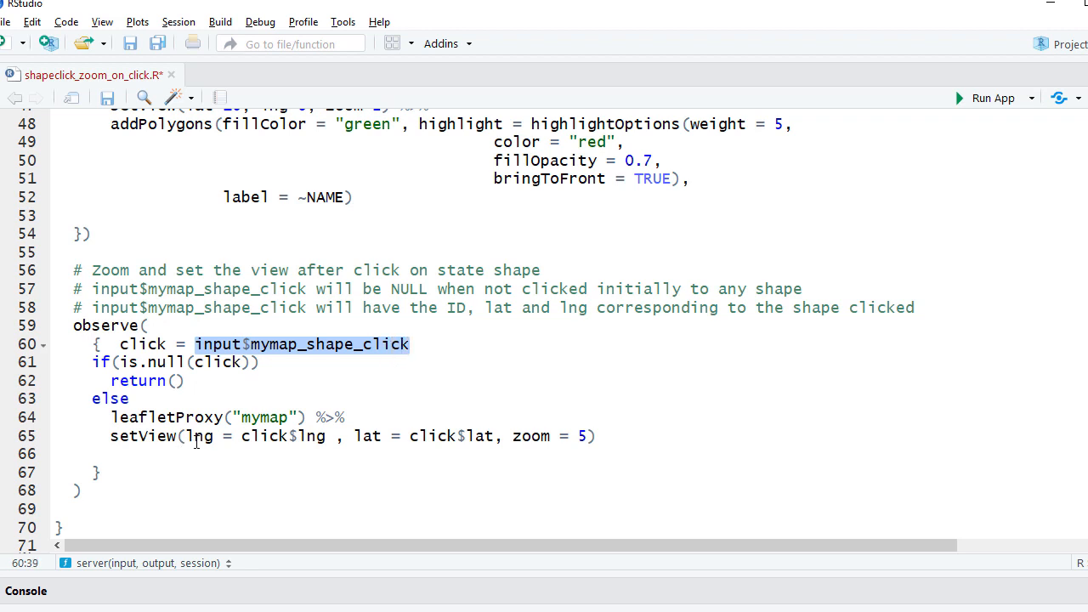
double_click(265, 435)
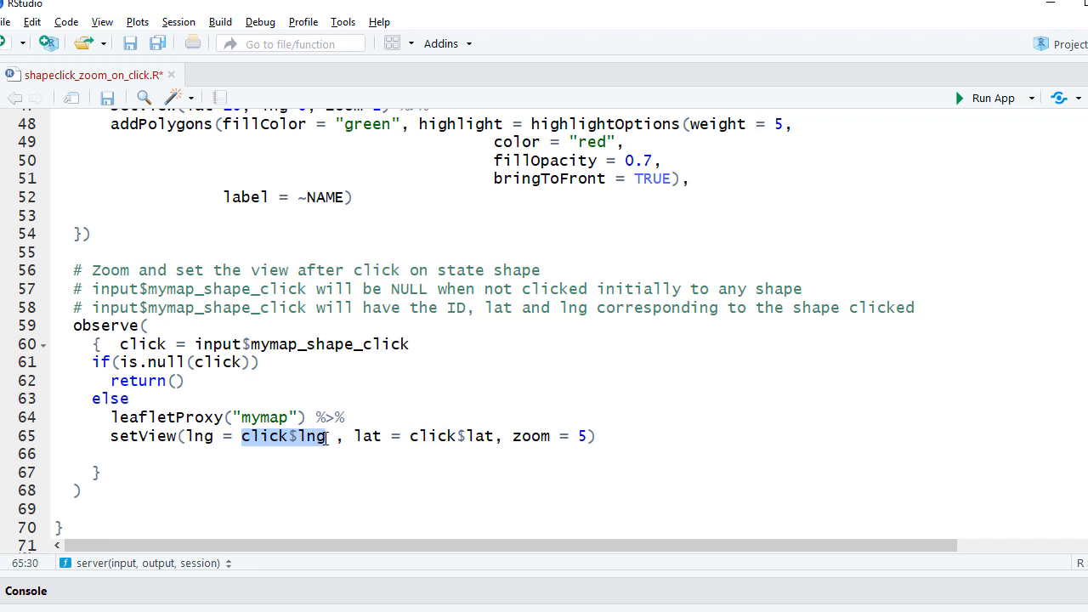
mouse_move(339, 438)
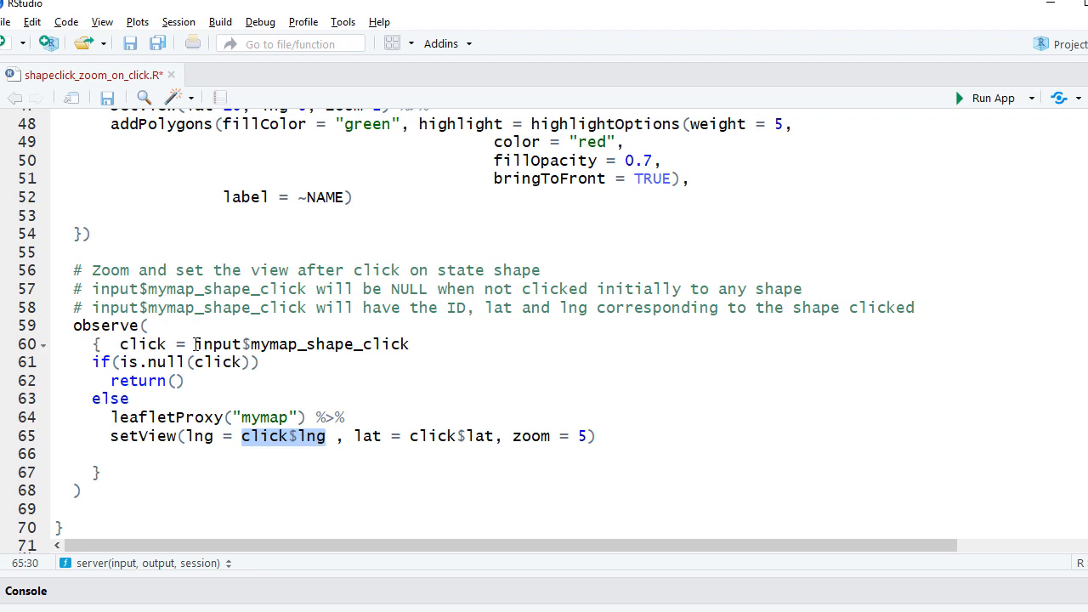
double_click(247, 343)
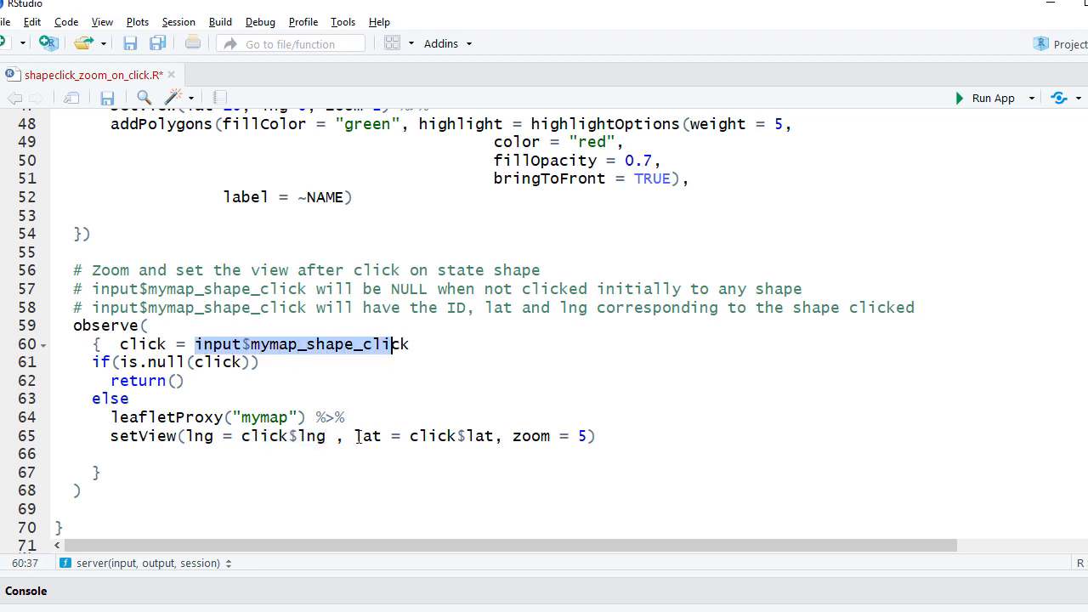
left_click(513, 435)
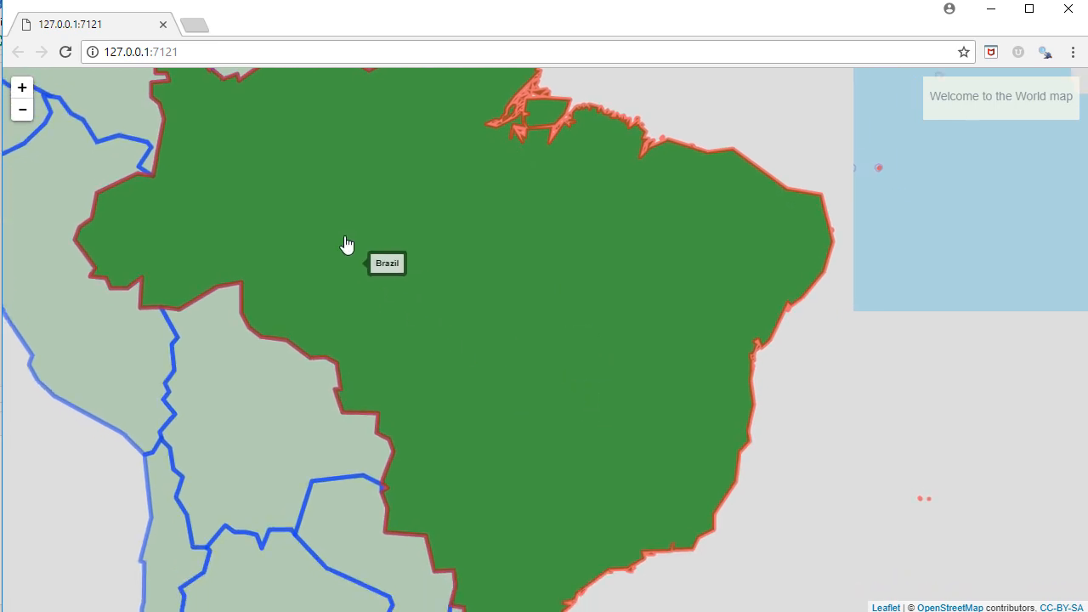
mouse_move(324, 165)
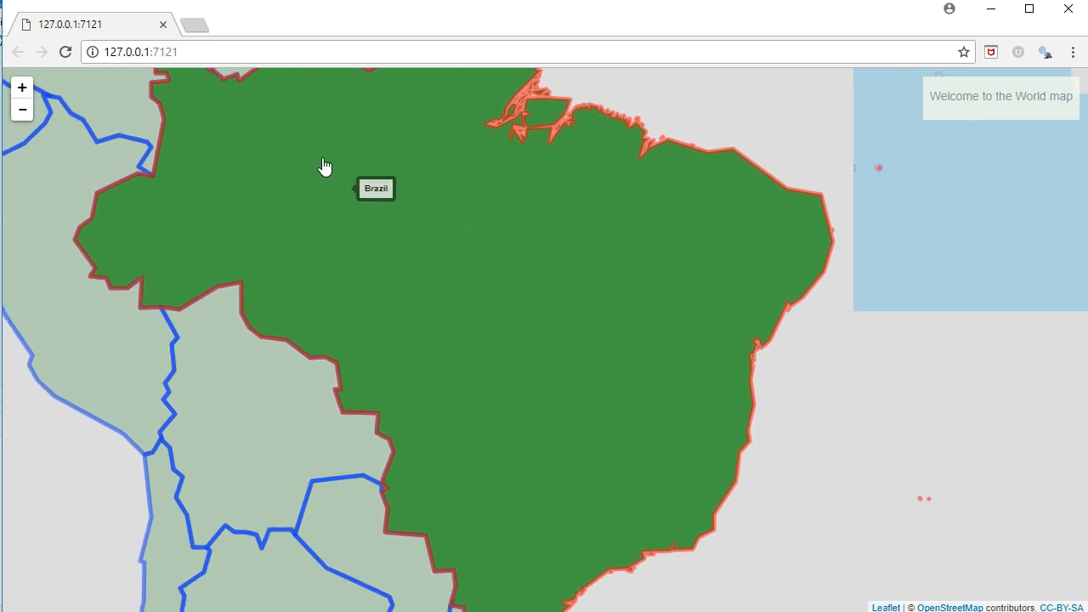
mouse_move(483, 327)
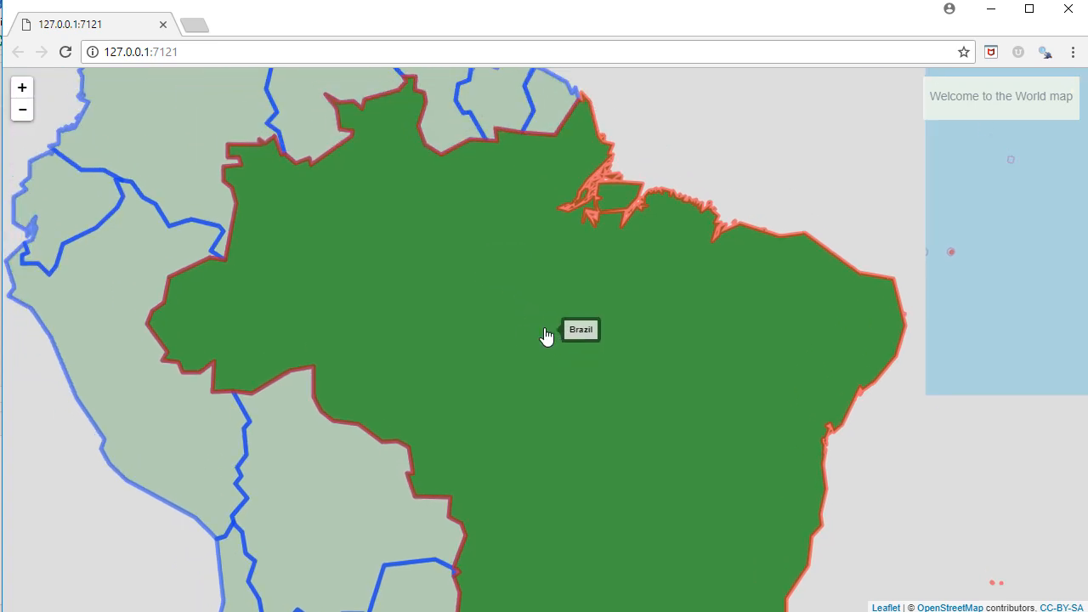
Pan the zoomed map around Brazil to reveal its northern coast and neighbours
left_click_drag(547, 336, 742, 442)
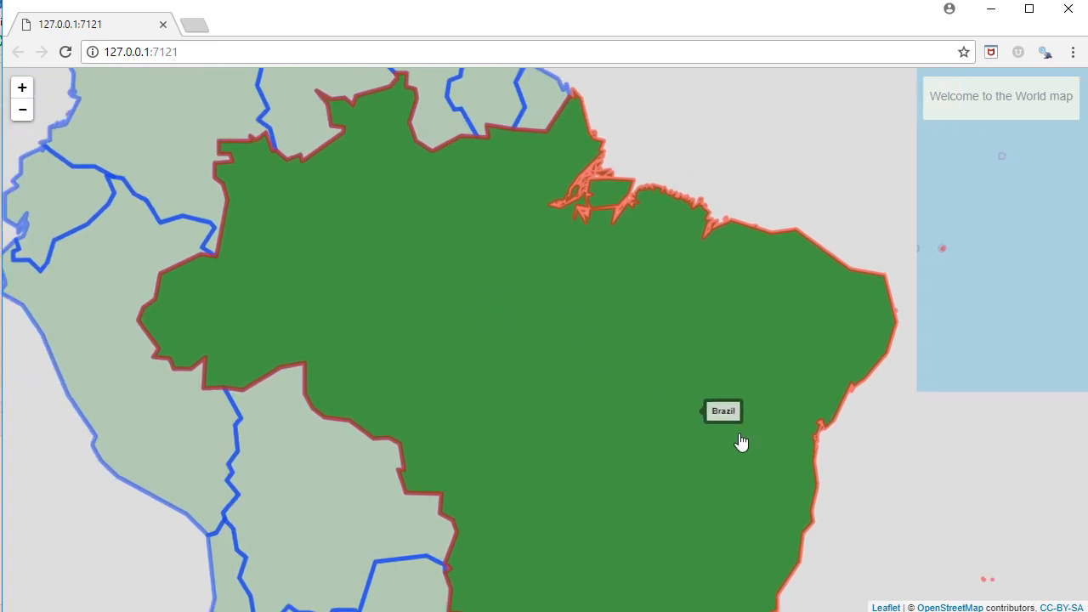
left_click_drag(741, 442, 394, 270)
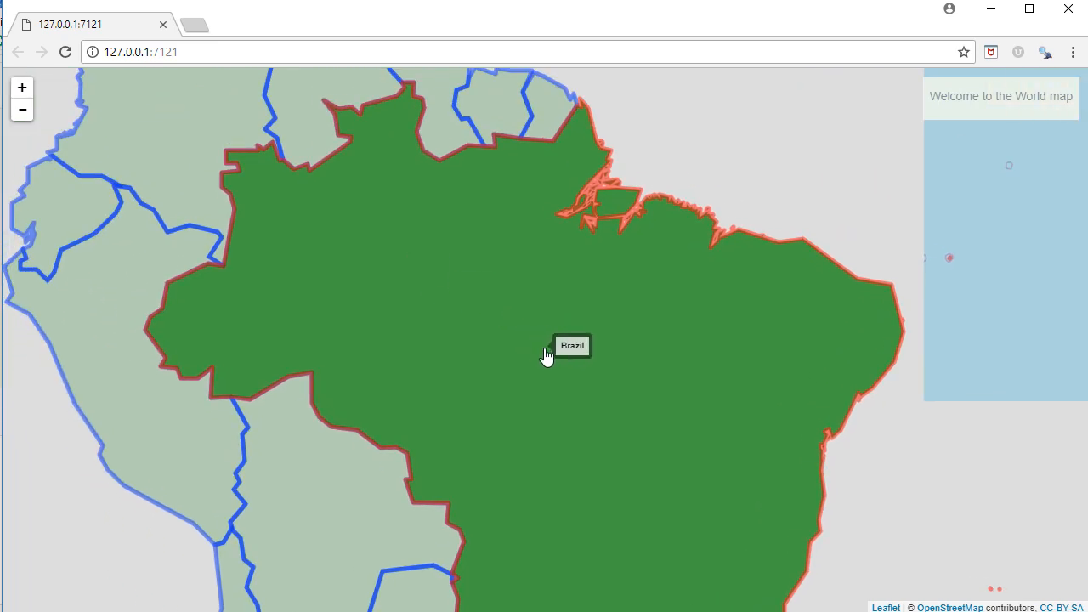
mouse_move(574, 377)
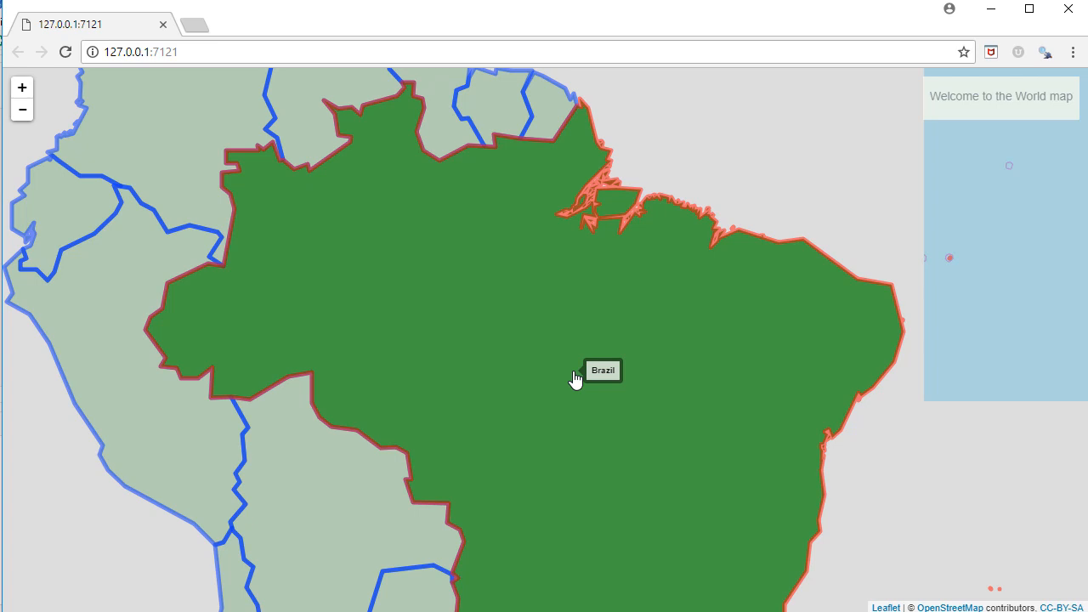
mouse_move(459, 330)
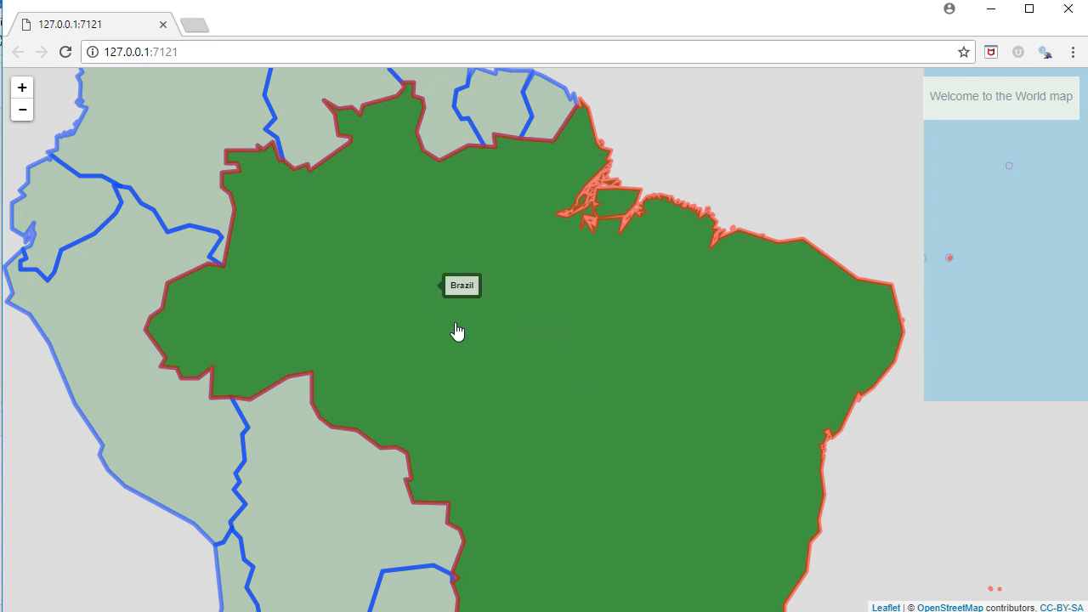
mouse_move(530, 380)
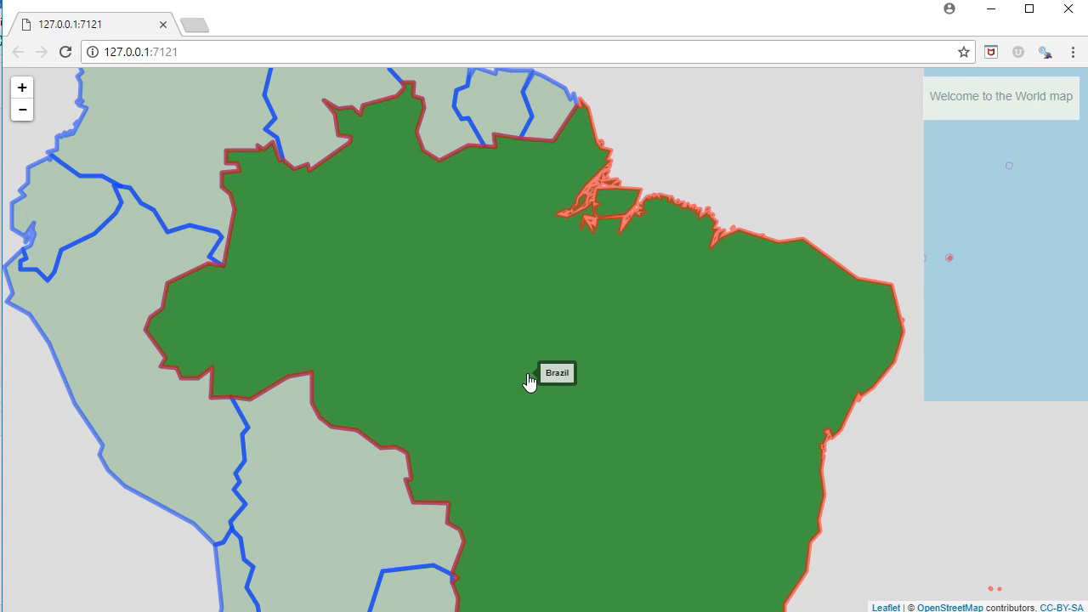
mouse_move(286, 293)
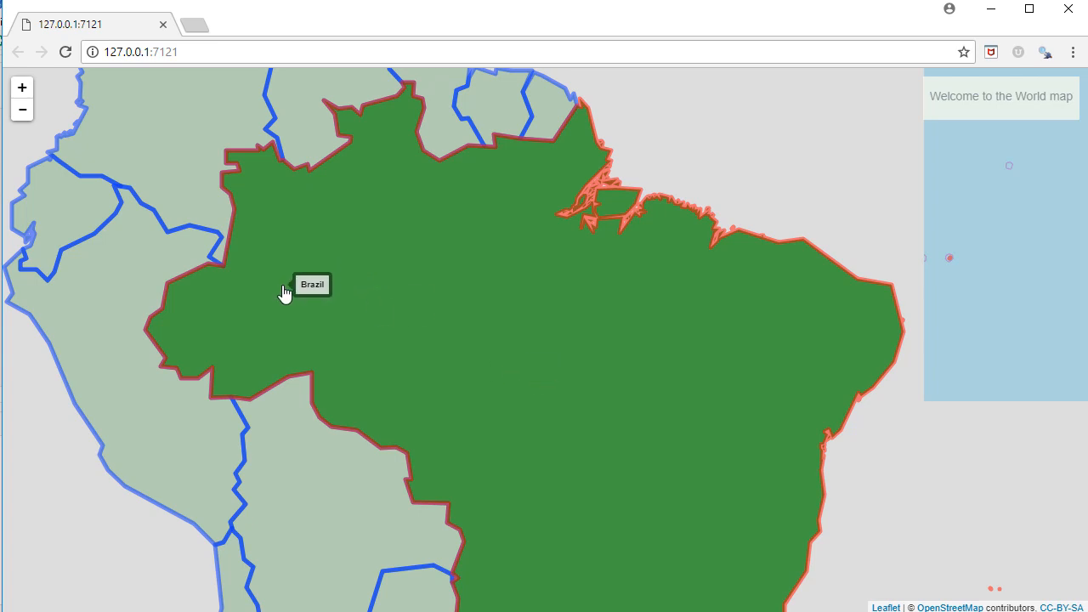
left_click_drag(285, 292, 780, 439)
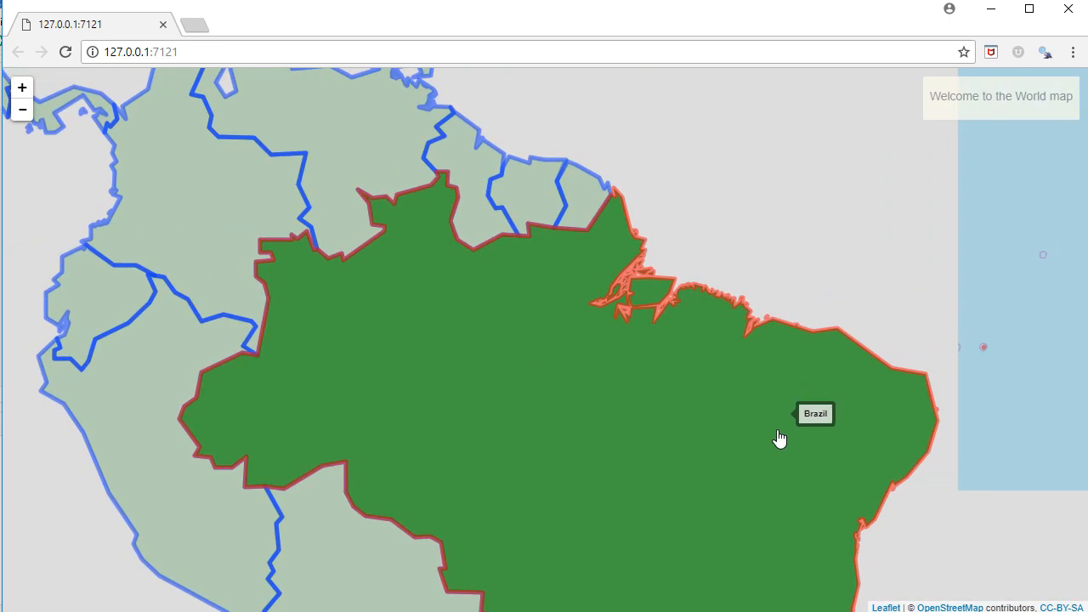